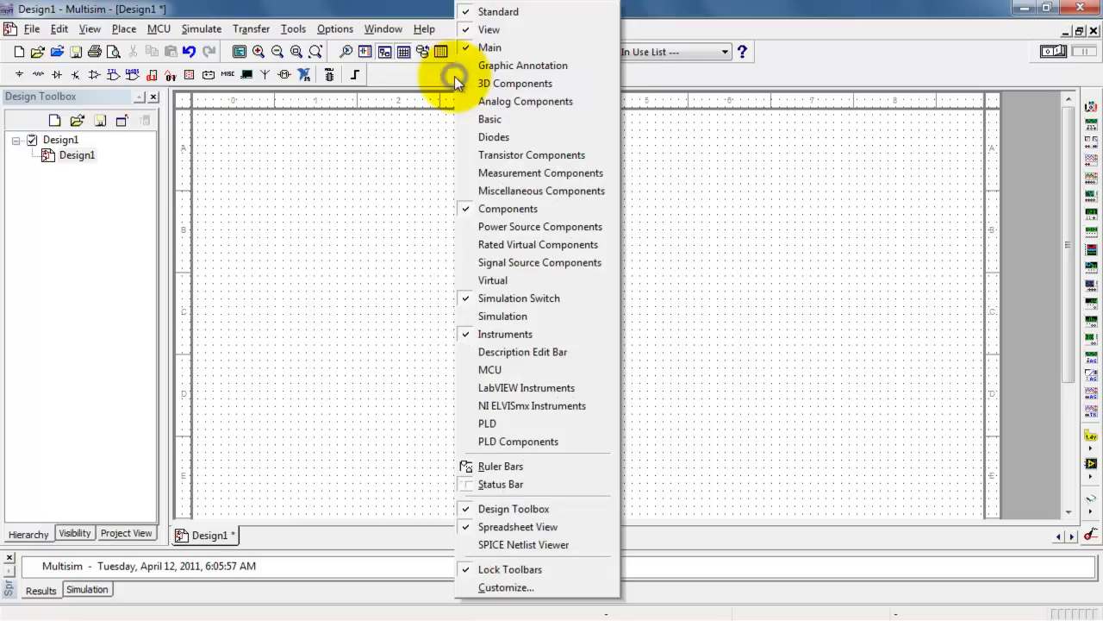
Place AC voltage source V1 (1 Vpk, 1 kHz, 0°) from the Signal Source toolbar.
click(513, 285)
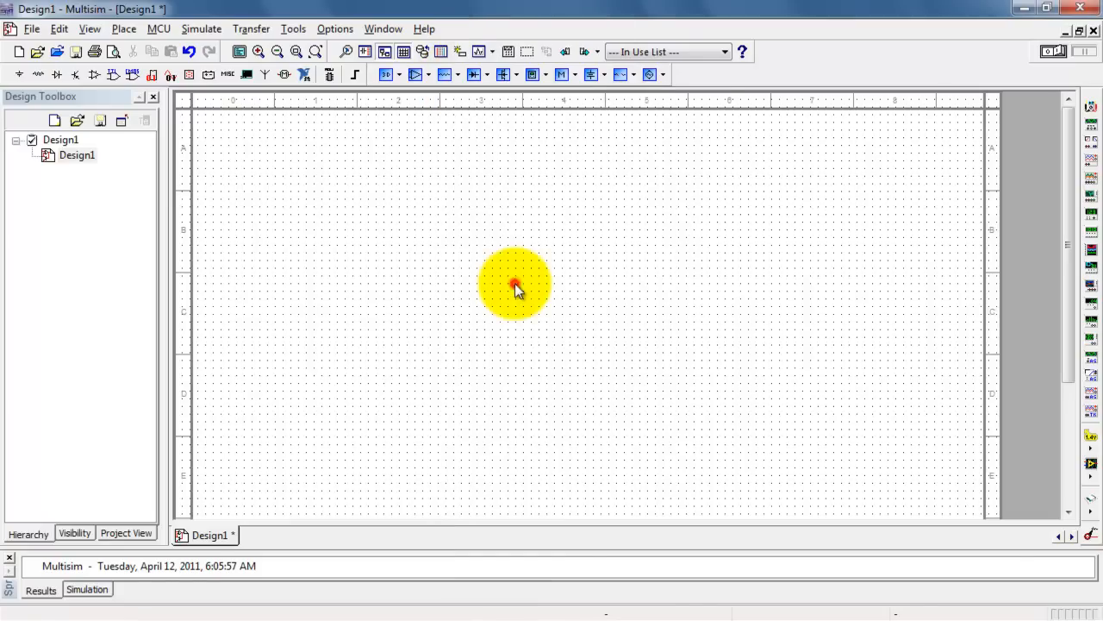
click(662, 74)
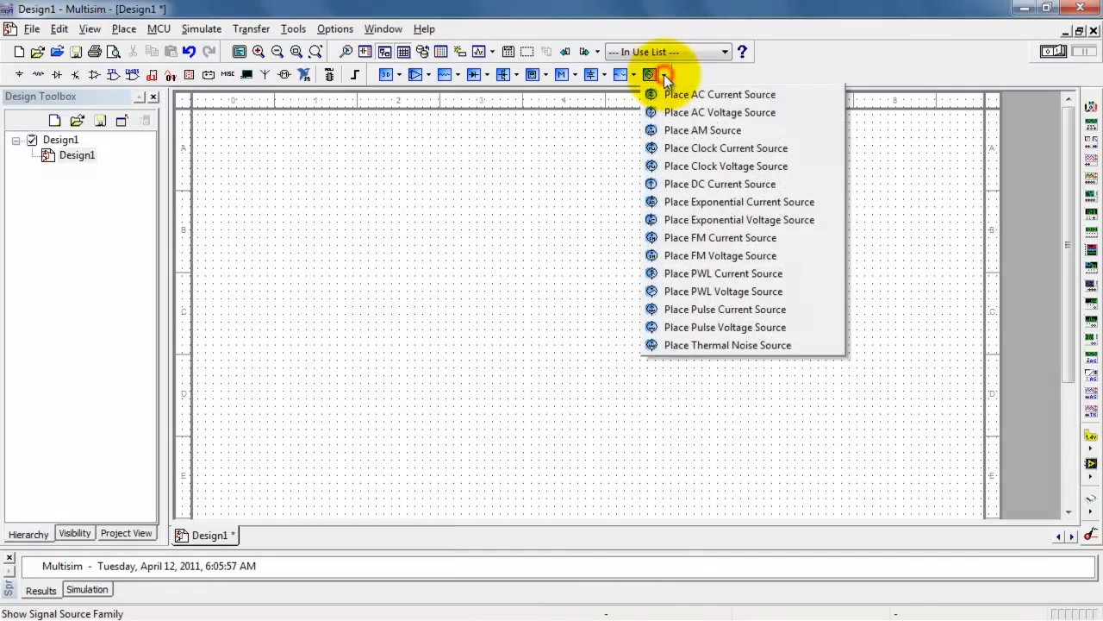
click(721, 93)
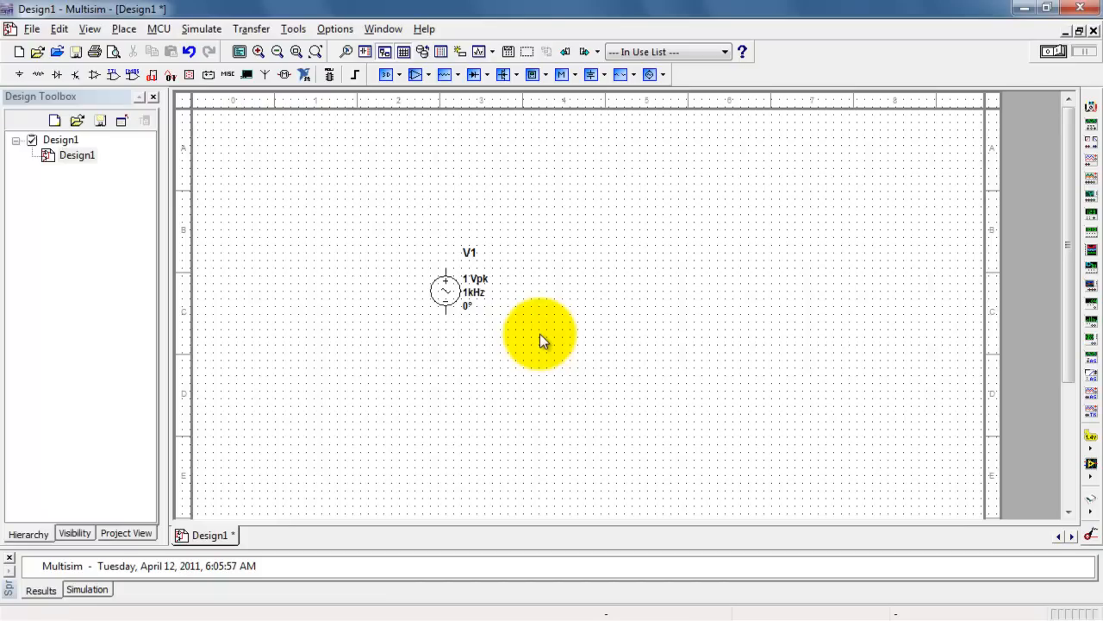
mouse_move(567, 345)
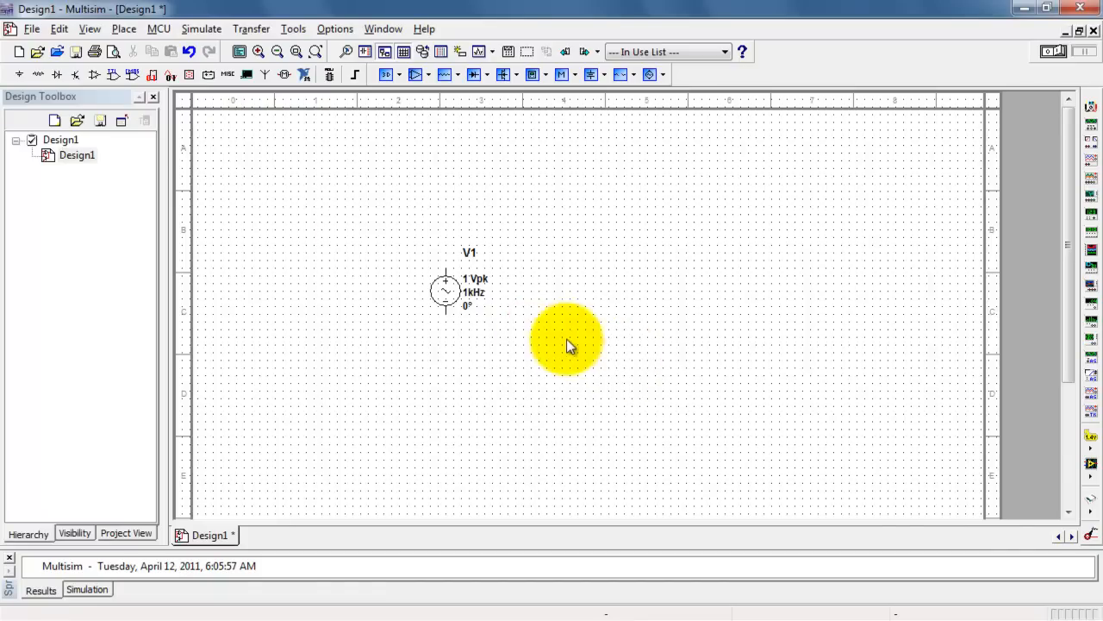
Bring up the component database browser via Place > Component, keeping all groups.
click(124, 28)
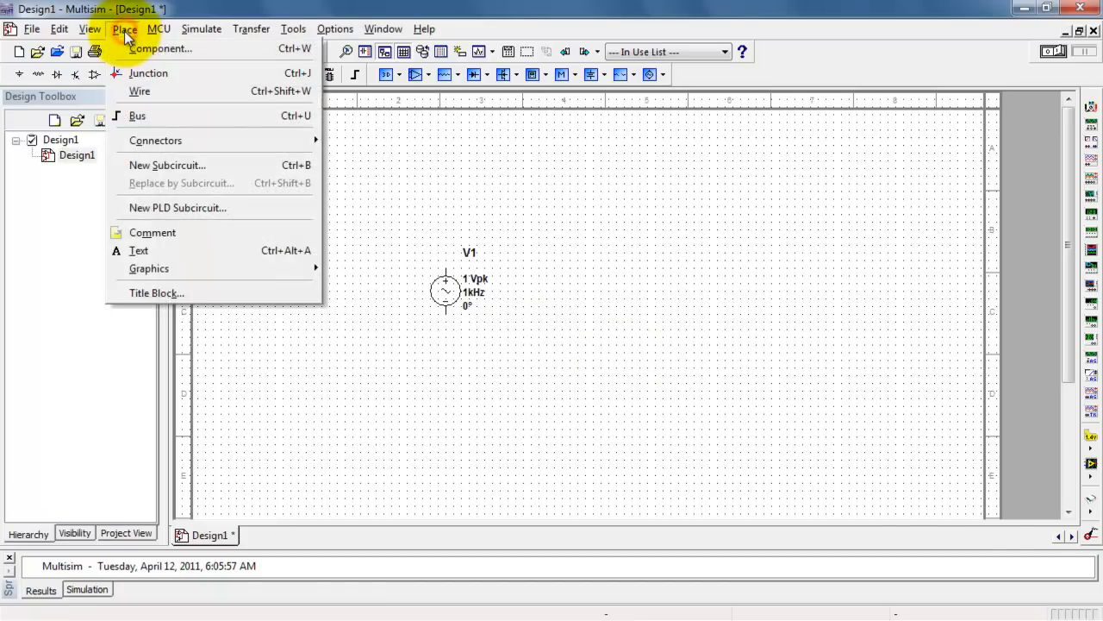
click(161, 48)
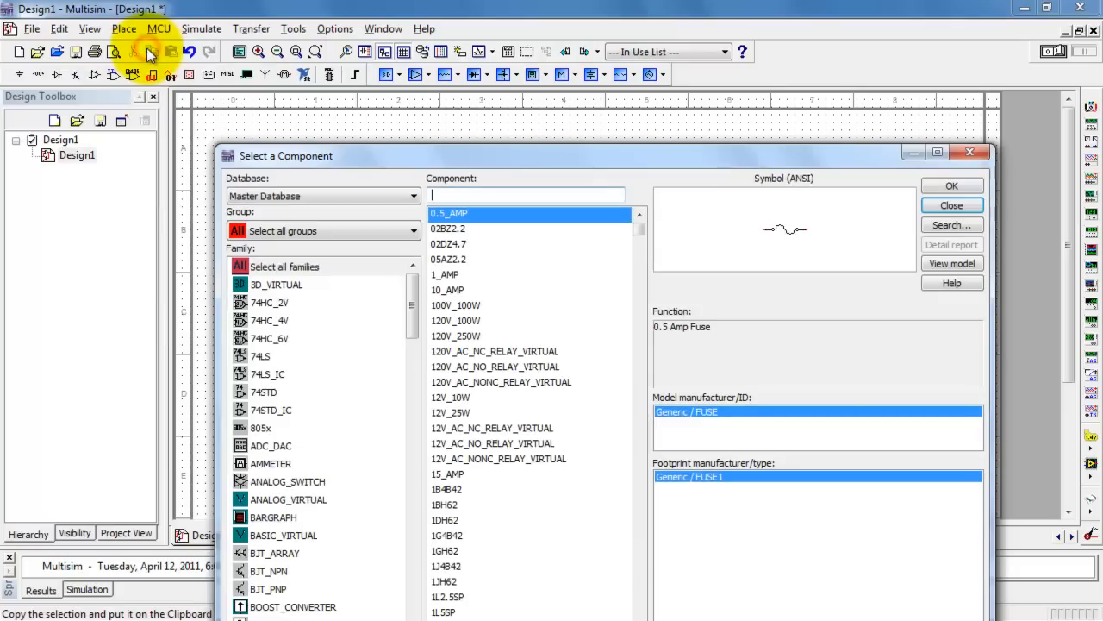
mouse_move(517, 203)
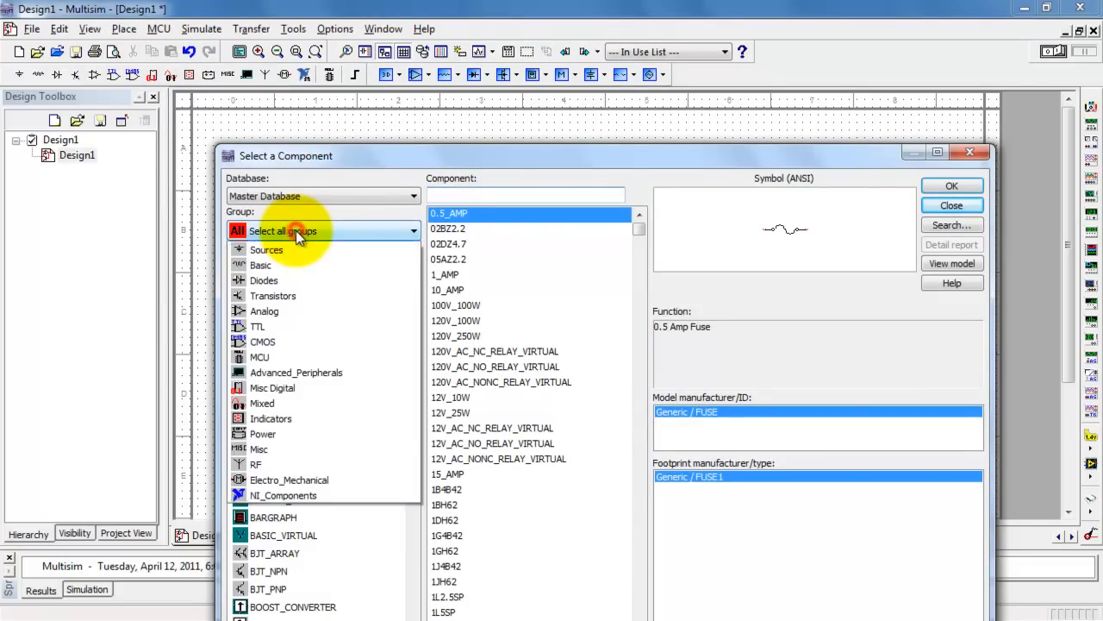
click(297, 231)
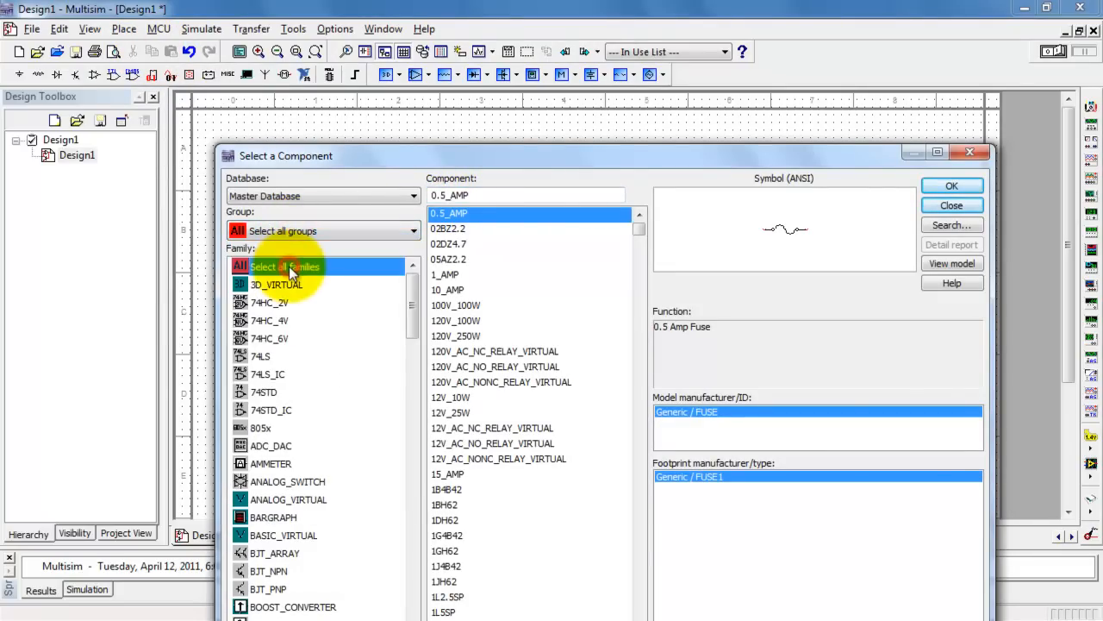
Search the Component field for 'ac' and select AC_VOLTAGE.
click(490, 194)
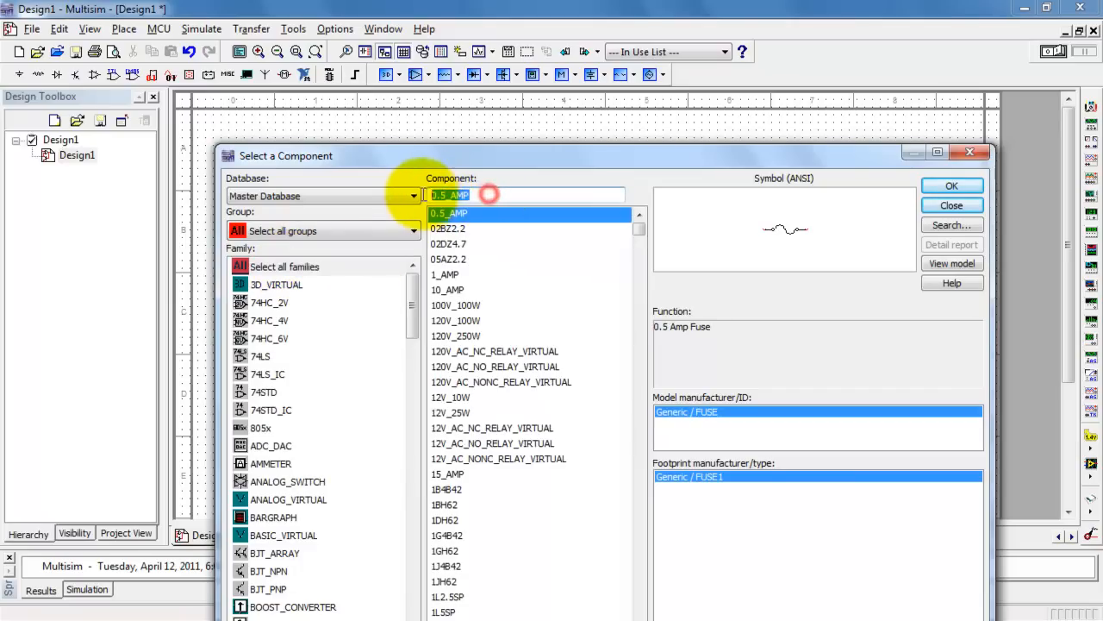
text(ac_)
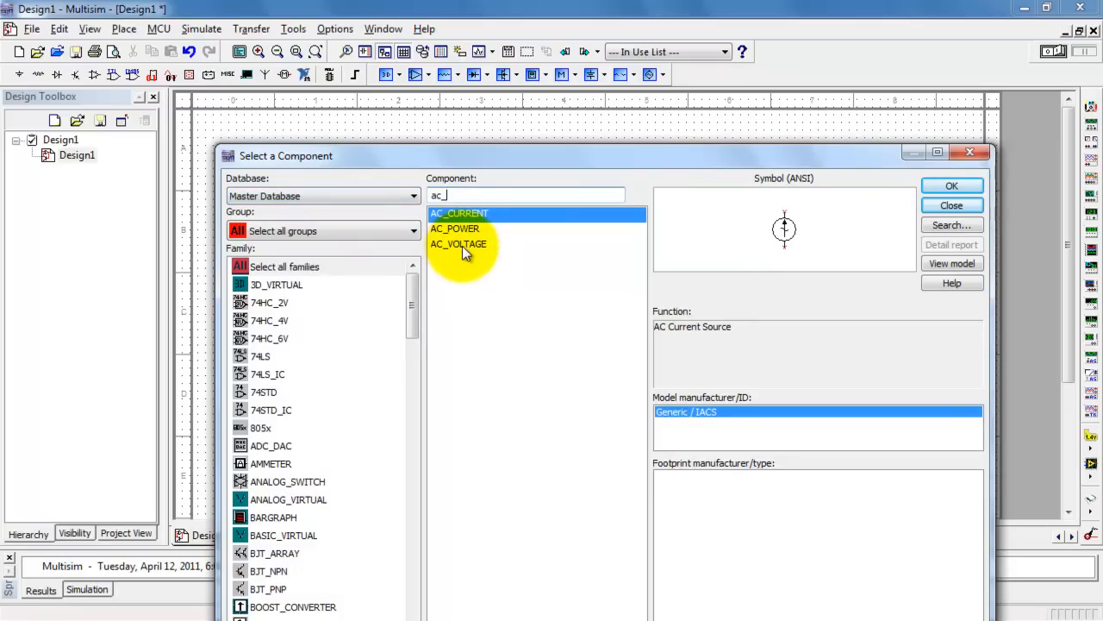
click(458, 245)
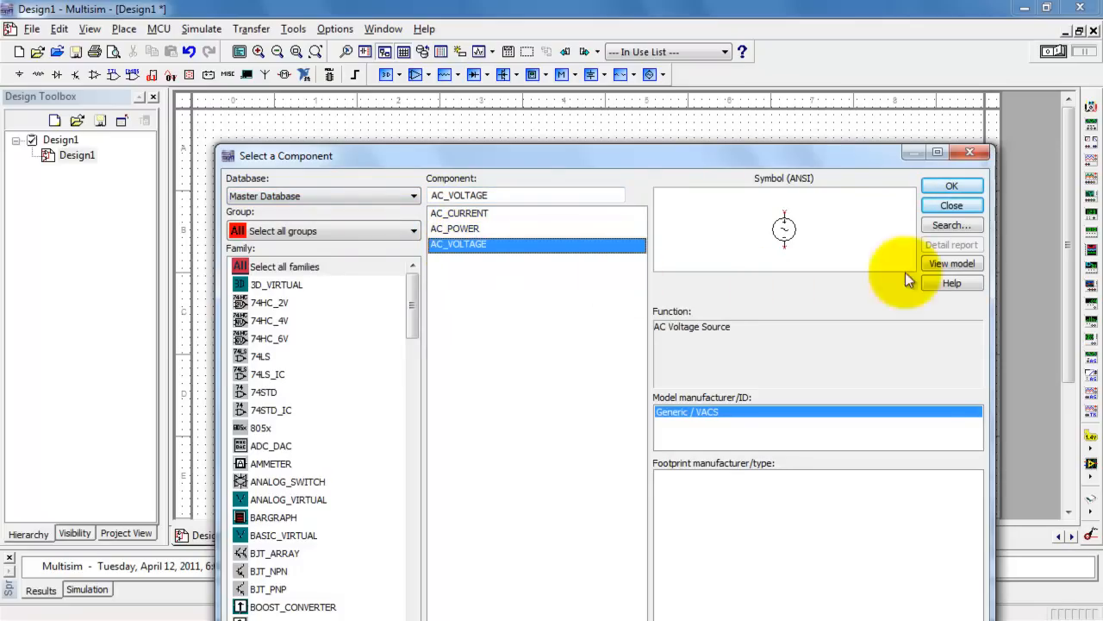
click(952, 186)
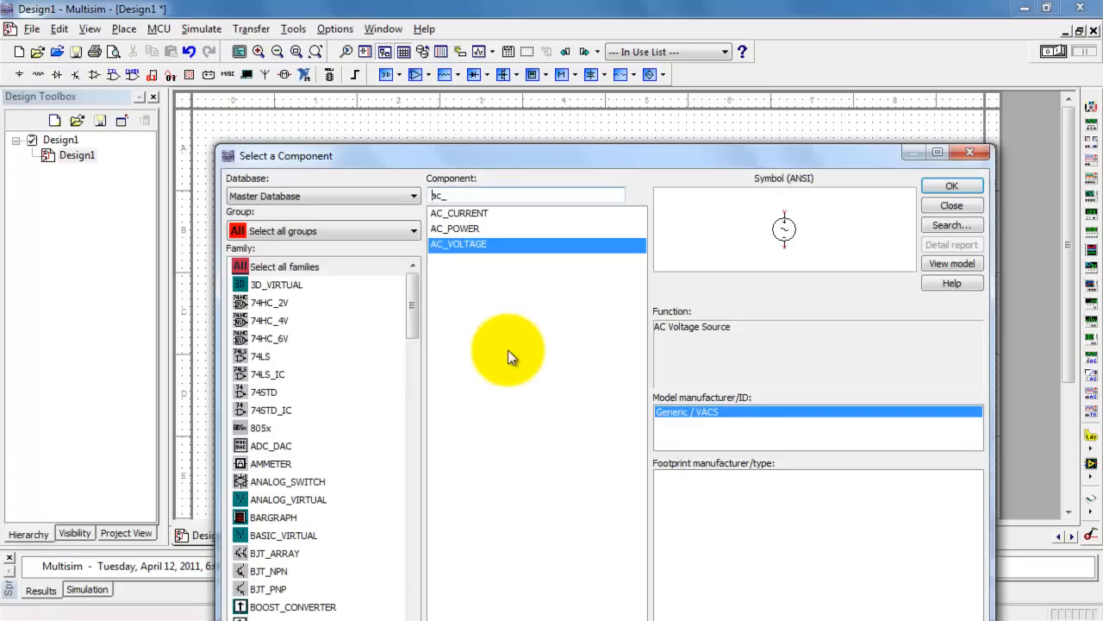
Close the component browser without placing anything and zoom in twice on V1.
click(952, 186)
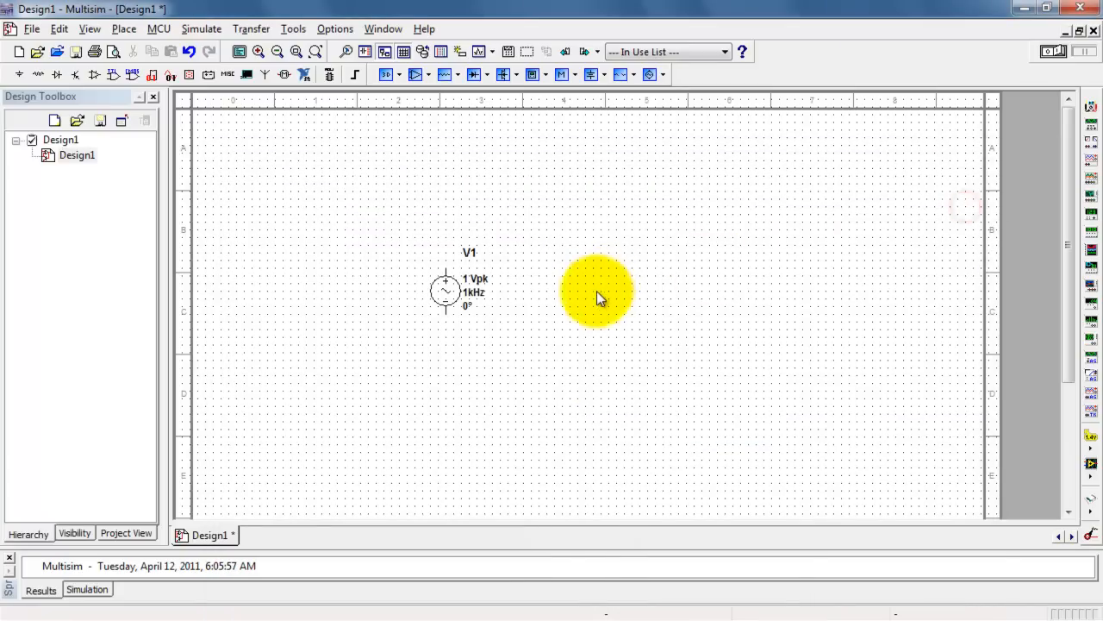
mouse_move(366, 183)
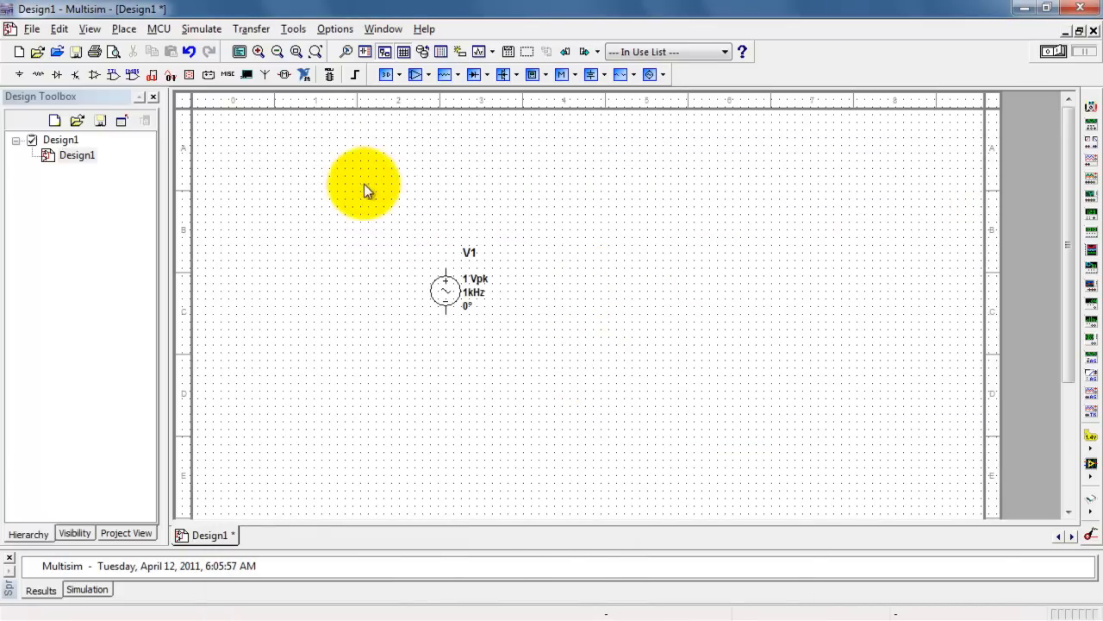
click(259, 51)
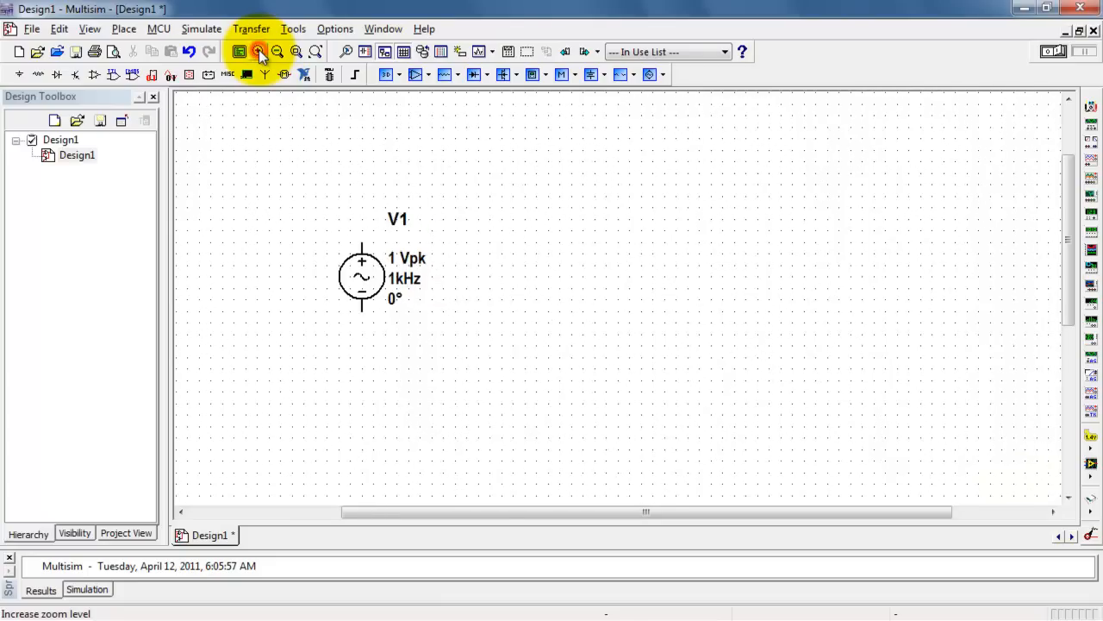
click(259, 51)
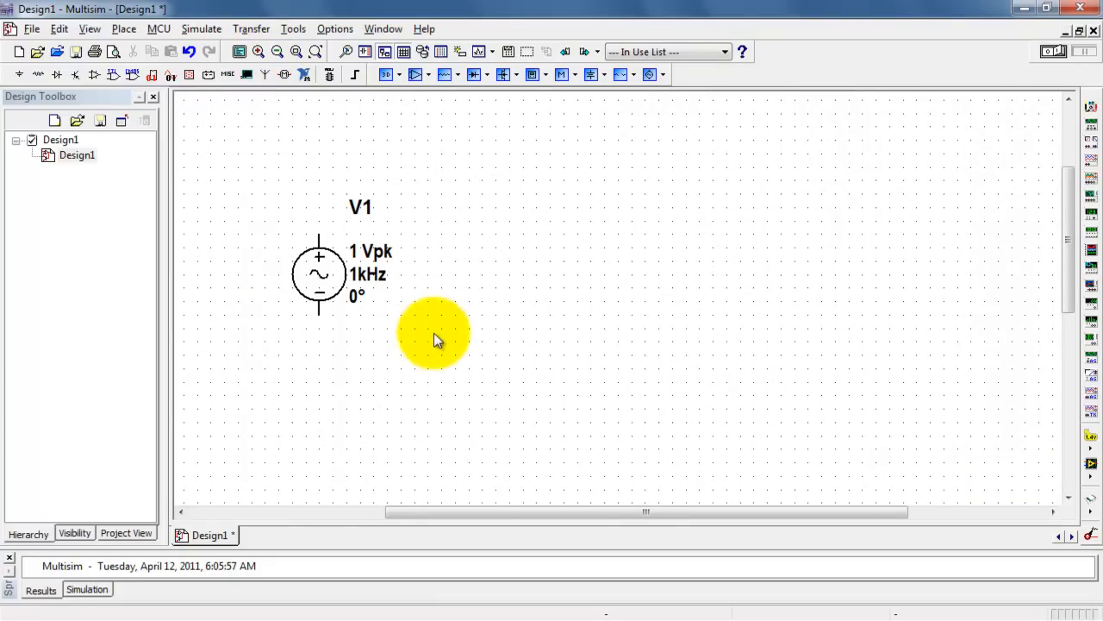
Bring up V1's properties dialog showing the Value parameters.
right_click(321, 267)
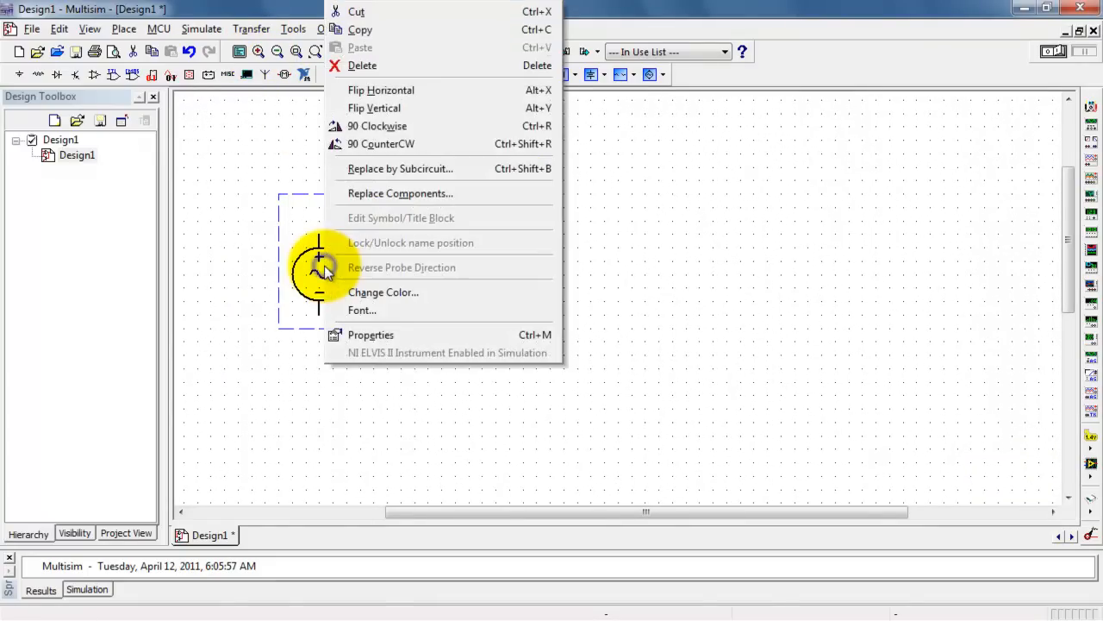
click(371, 335)
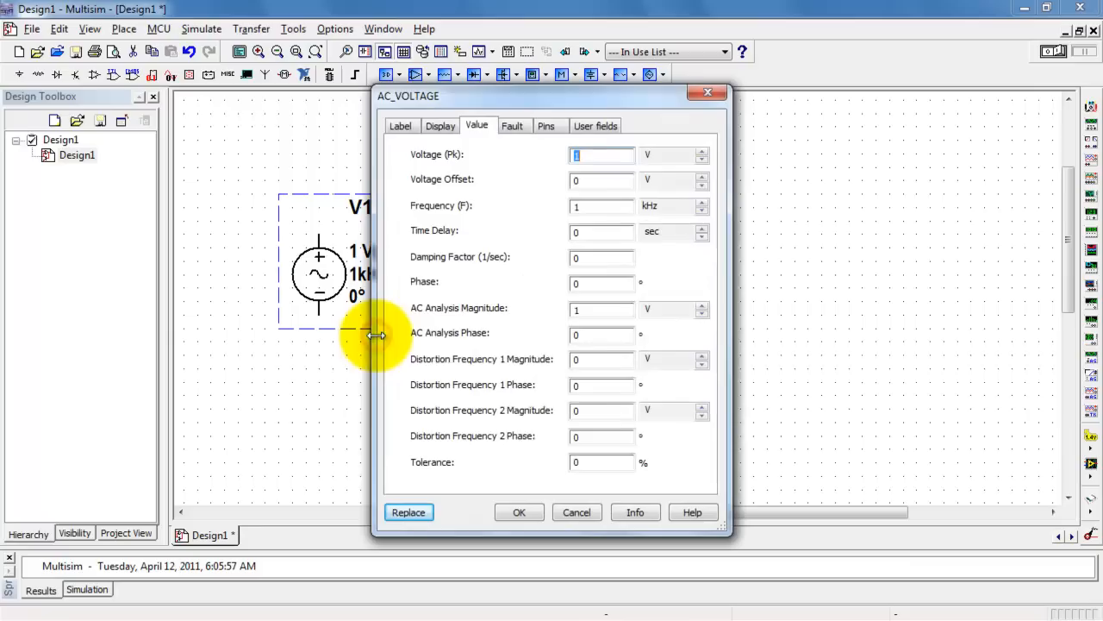